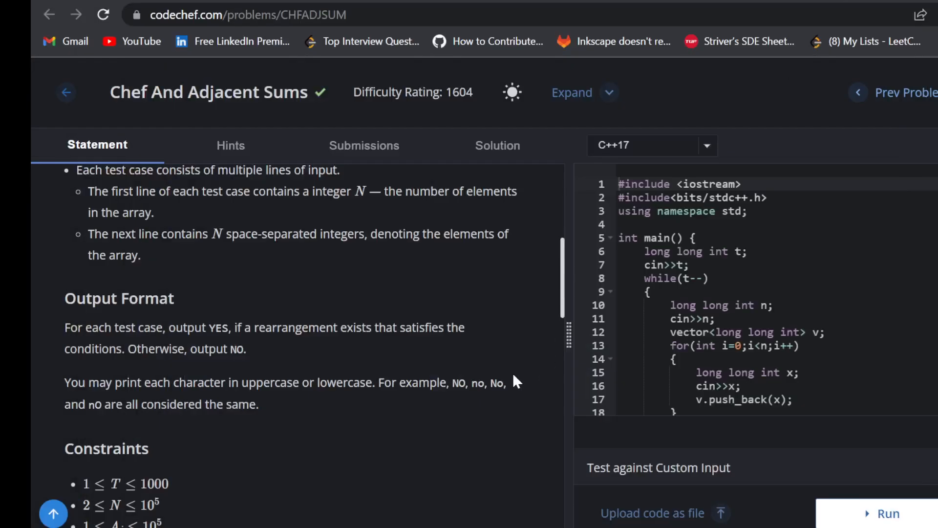
pyautogui.moveTo(511, 381)
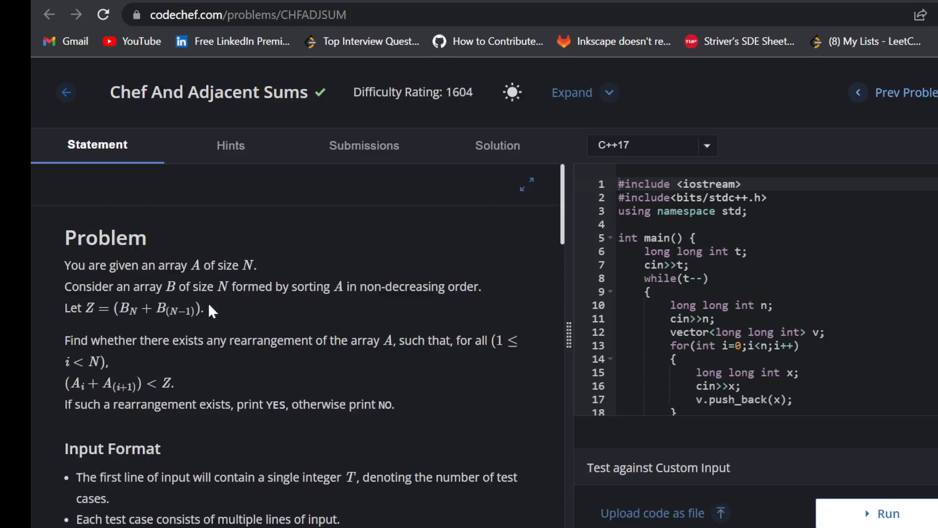
pyautogui.moveTo(261, 311)
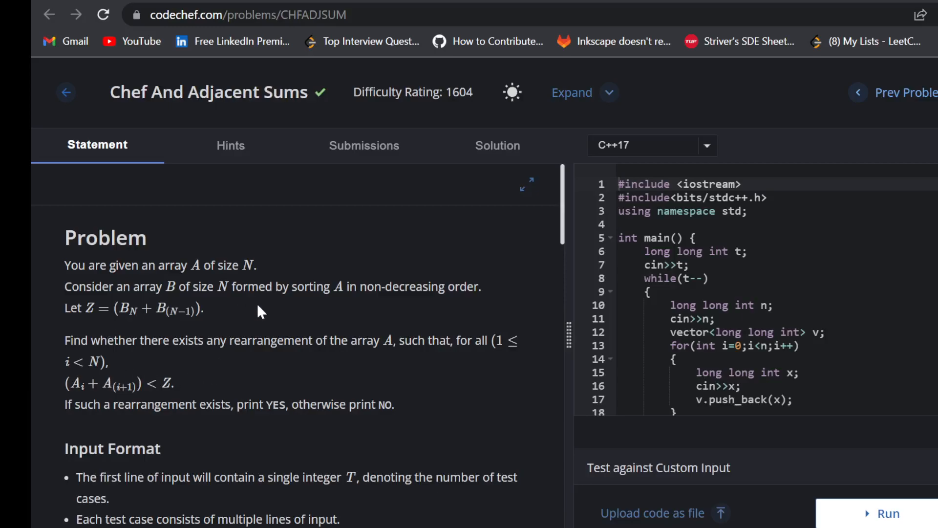
# - Read through the CodeChef problem statement, then pause the OBS recording
pyautogui.scroll(-3)
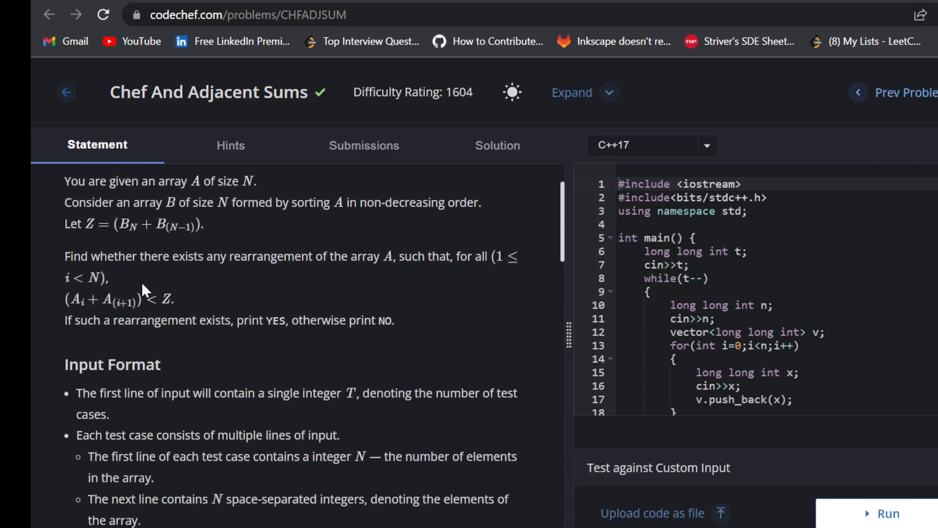
pyautogui.moveTo(137, 286)
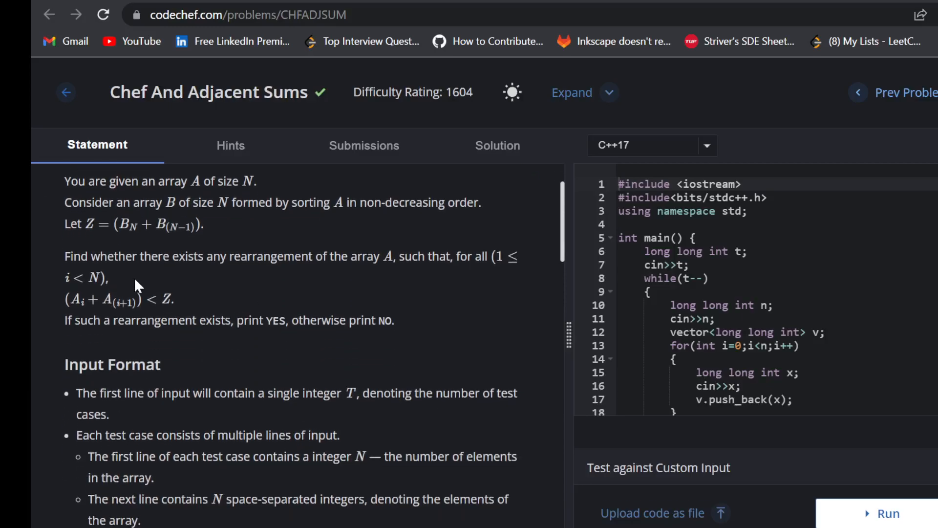
pyautogui.scroll(-3)
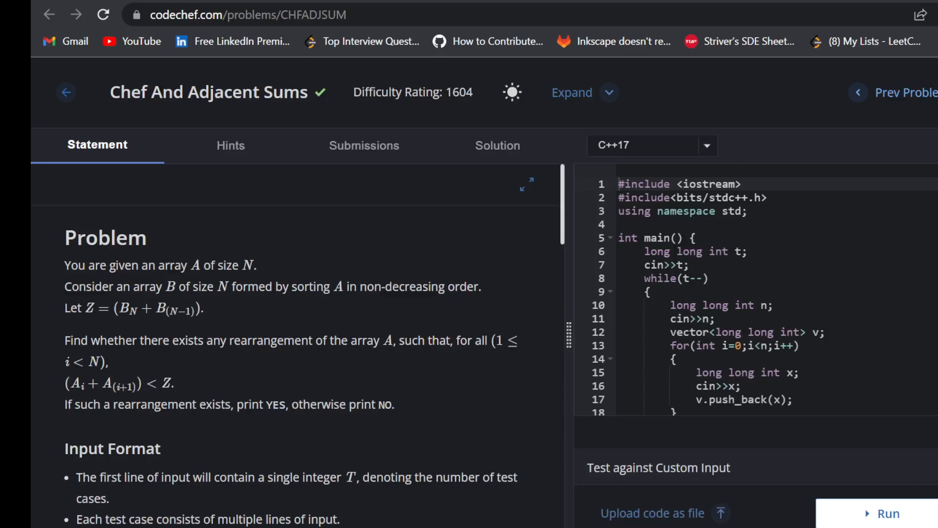
pyautogui.scroll(-3)
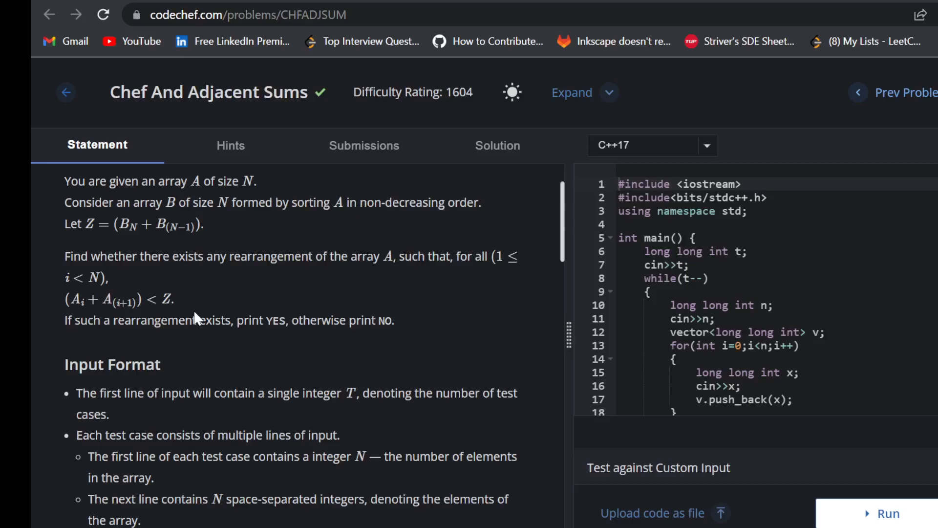
pyautogui.scroll(-3)
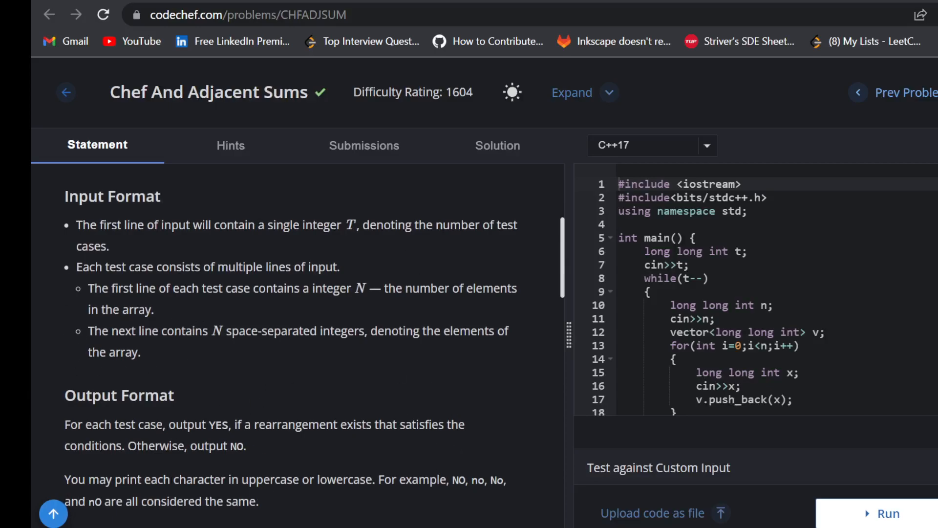
pyautogui.moveTo(392, 368)
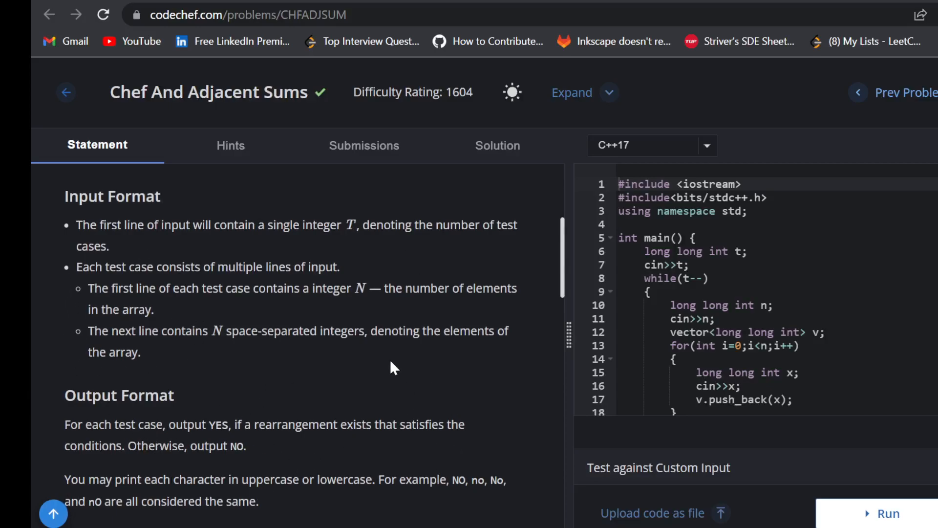
pyautogui.moveTo(643, 496)
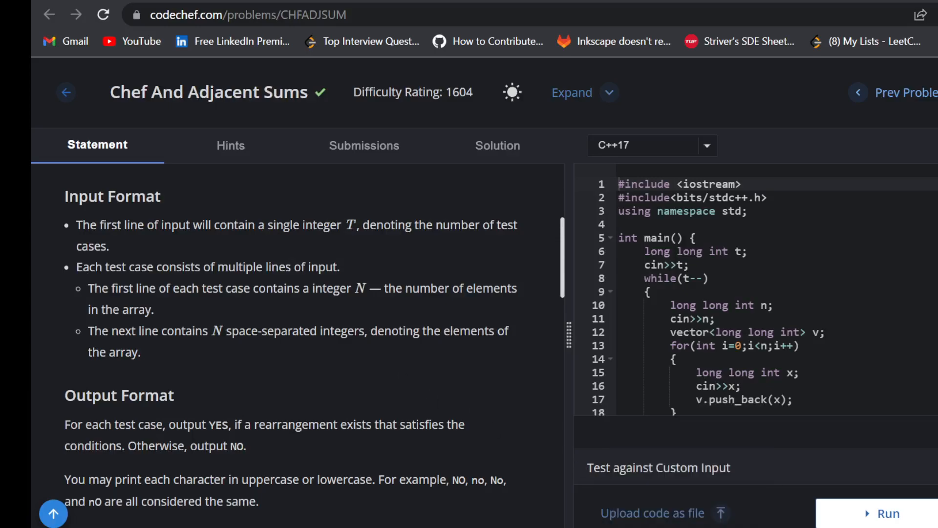
pyautogui.press('alt+tab')
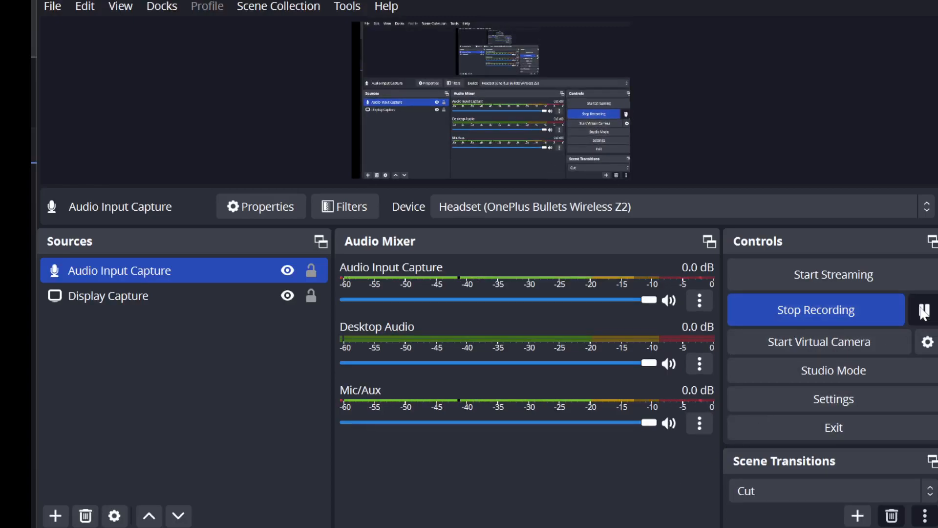
pyautogui.click(925, 309)
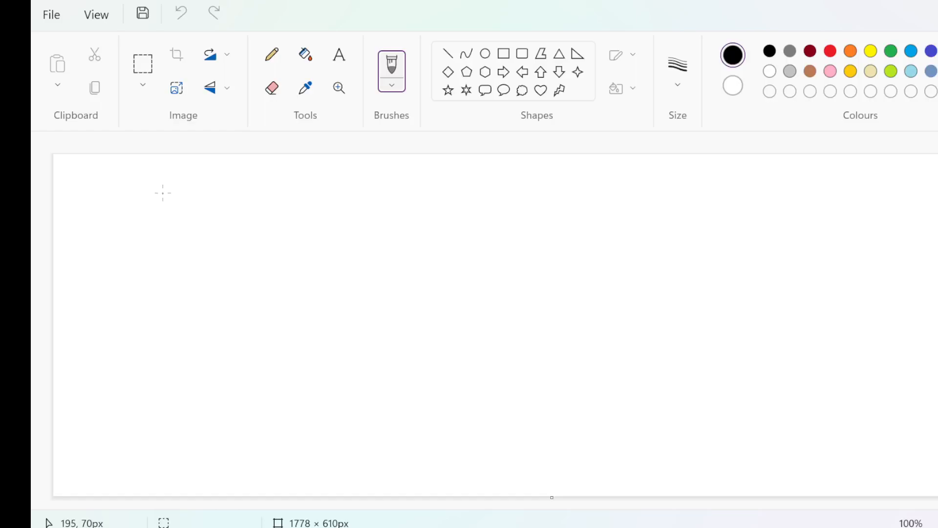
pyautogui.moveTo(127, 223)
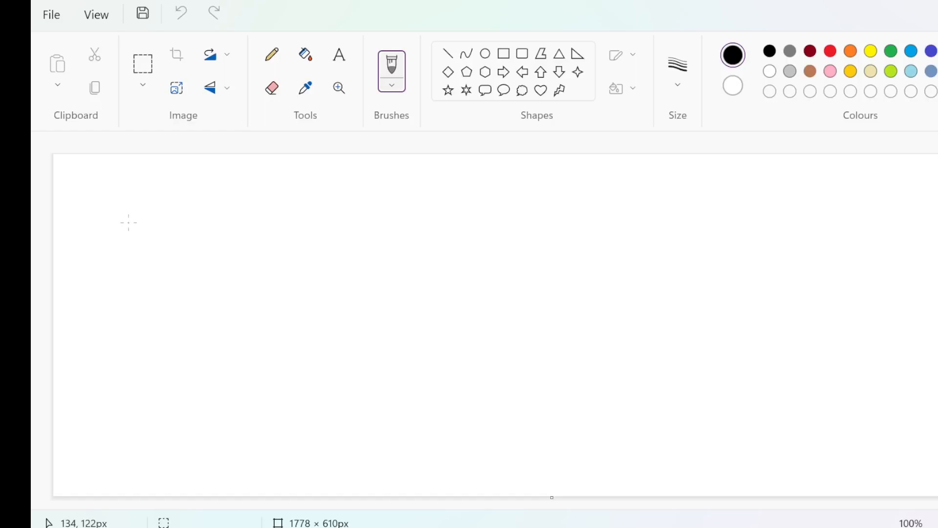
pyautogui.moveTo(144, 242)
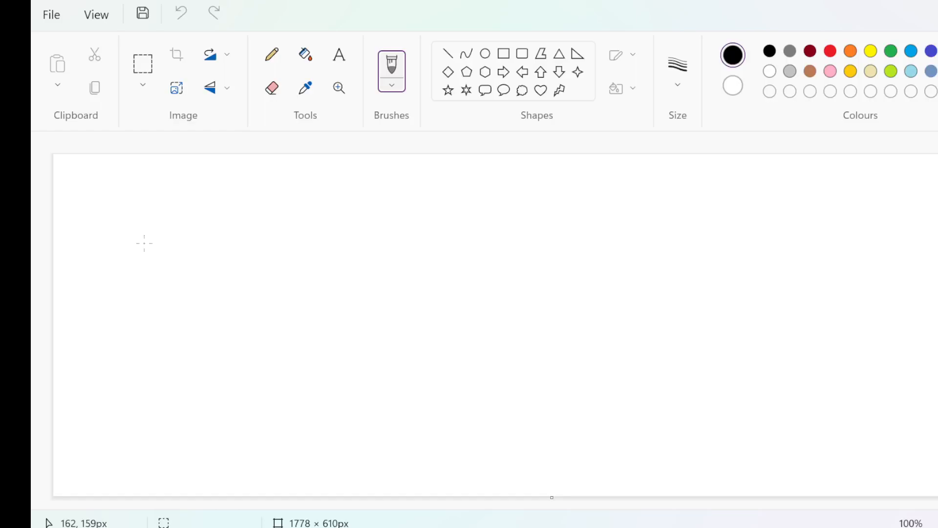
pyautogui.moveTo(344, 286)
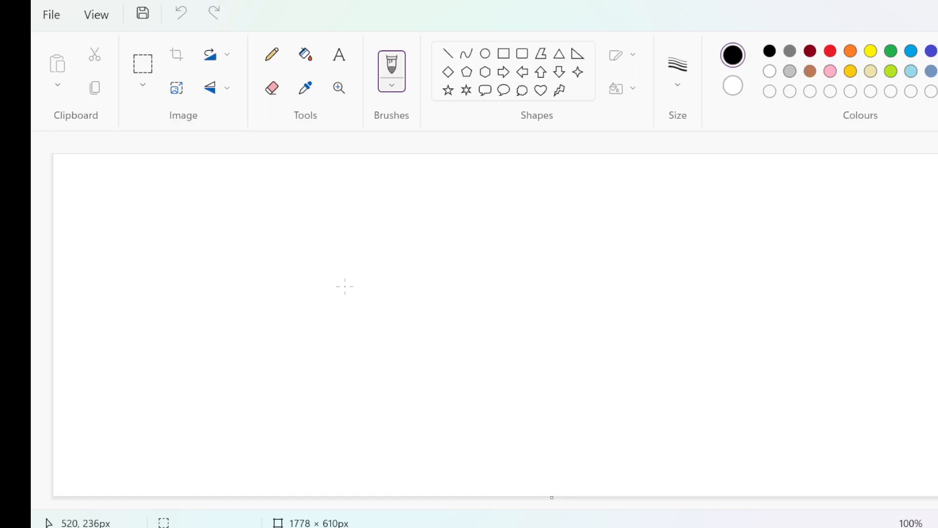
pyautogui.moveTo(454, 319)
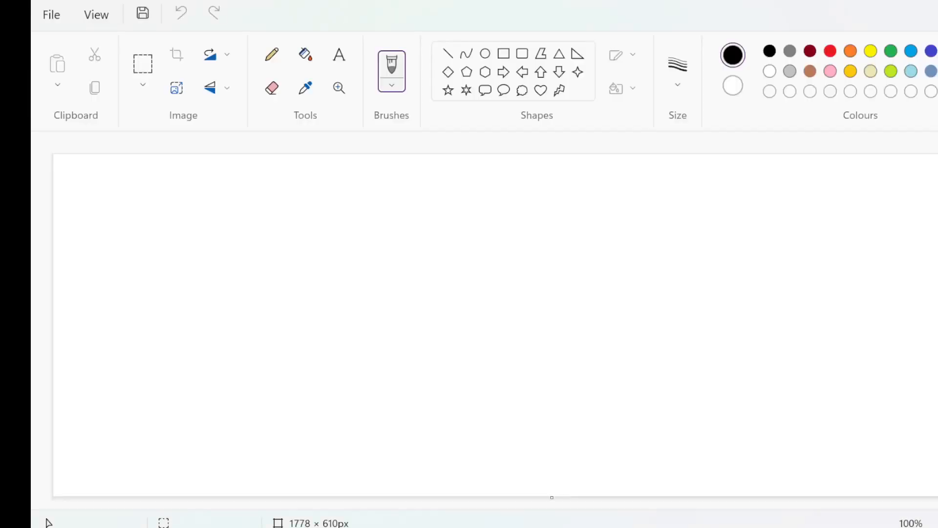
pyautogui.moveTo(149, 197)
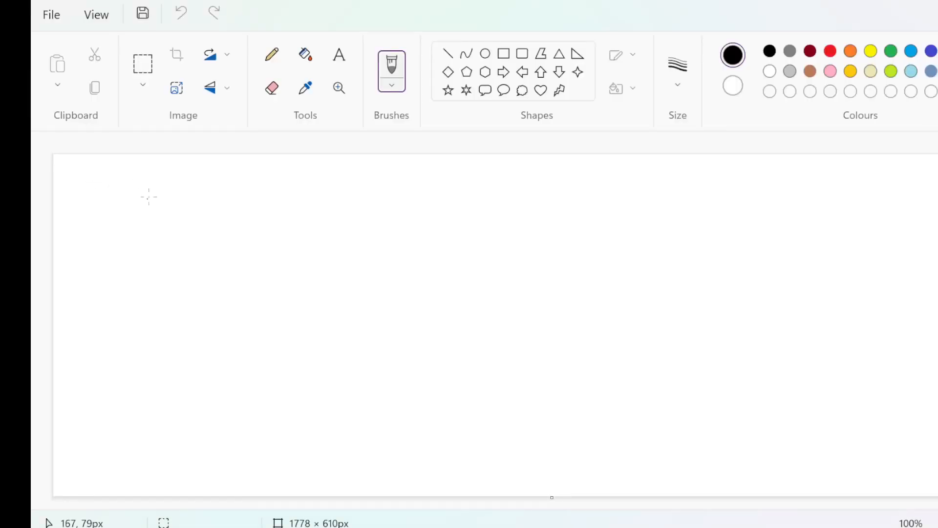
# - Handwrite the array 3 4 4 and begin the rearranged row 4 3 beneath it
pyautogui.moveTo(147, 190); pyautogui.dragTo(161, 240)
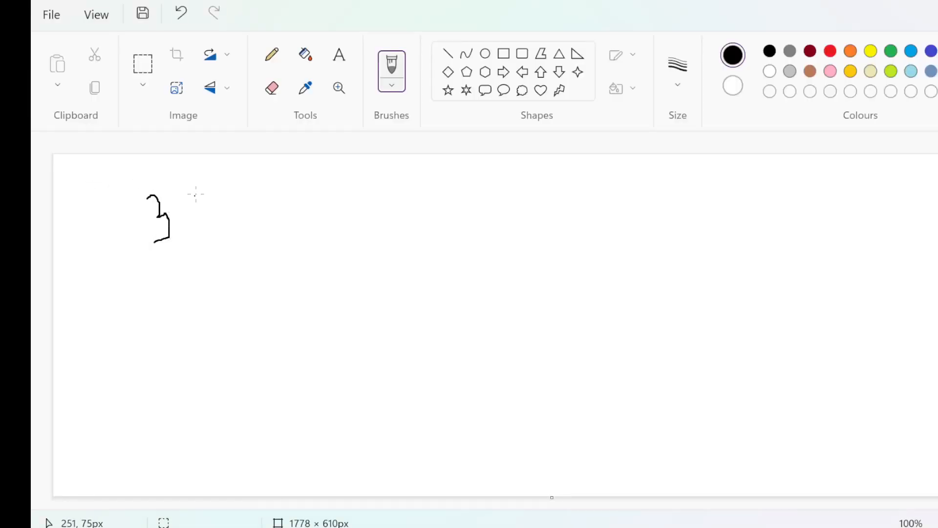
pyautogui.moveTo(216, 194); pyautogui.dragTo(209, 234)
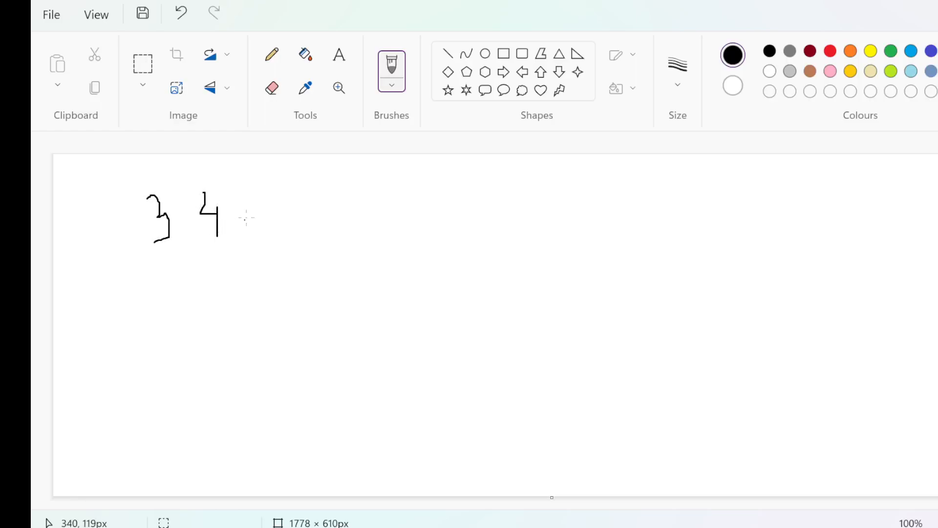
pyautogui.moveTo(272, 191); pyautogui.dragTo(275, 237)
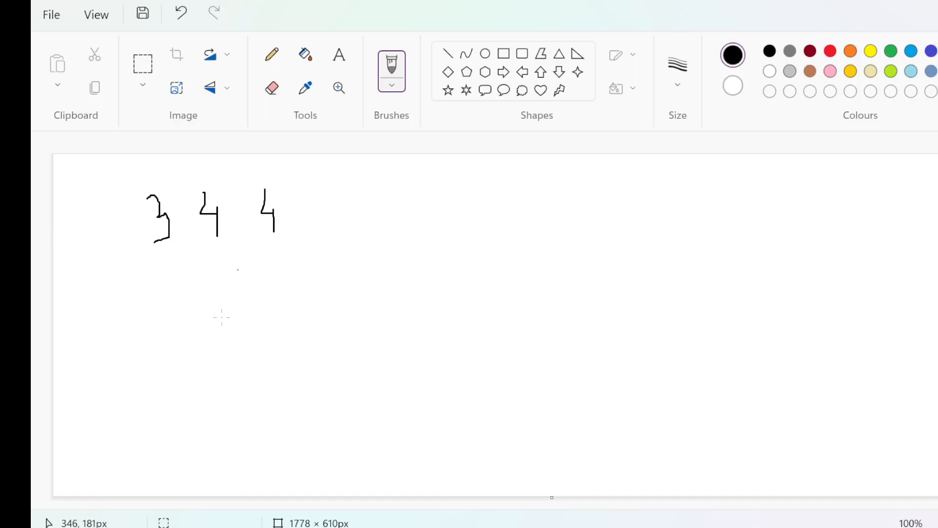
pyautogui.moveTo(312, 322)
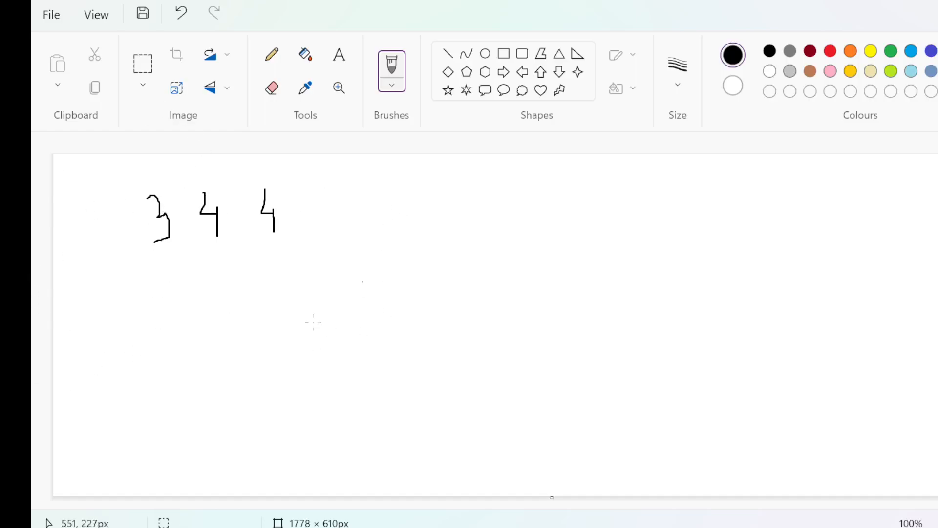
pyautogui.moveTo(185, 259)
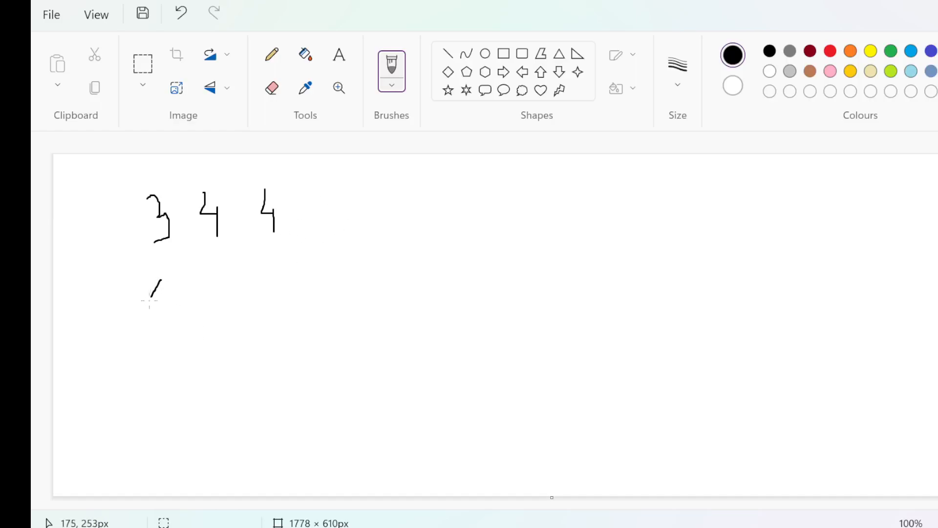
pyautogui.moveTo(154, 284); pyautogui.dragTo(162, 323)
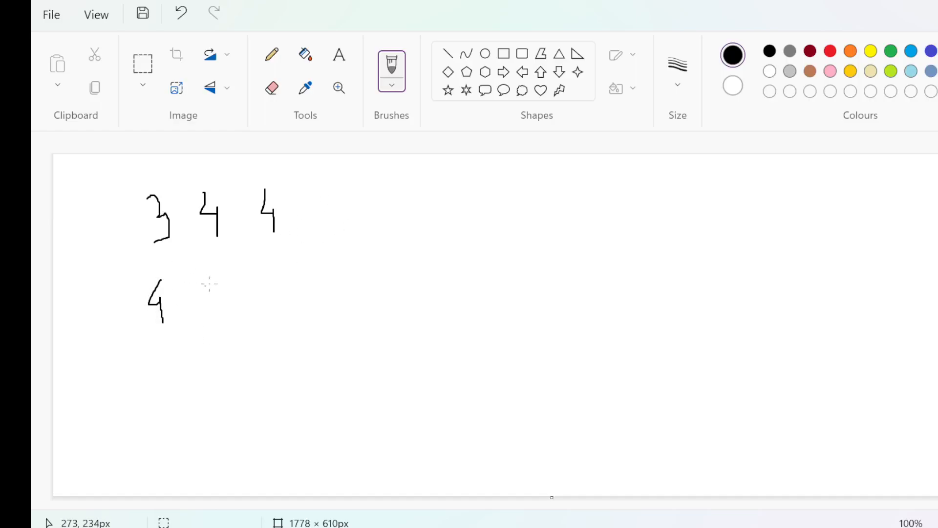
pyautogui.moveTo(213, 278); pyautogui.dragTo(231, 326)
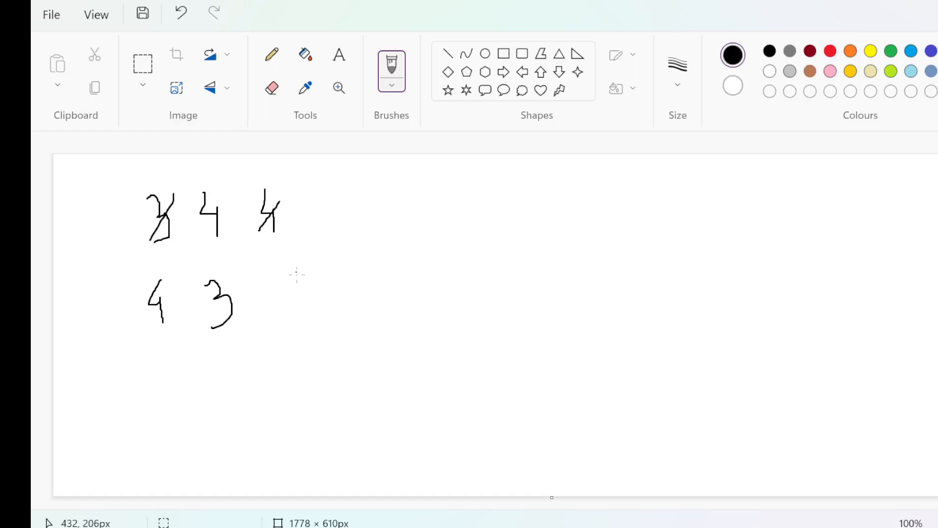
# - Finish the rearranged row with 4 and write the sums 7 and 7 below
pyautogui.moveTo(281, 275); pyautogui.dragTo(290, 317)
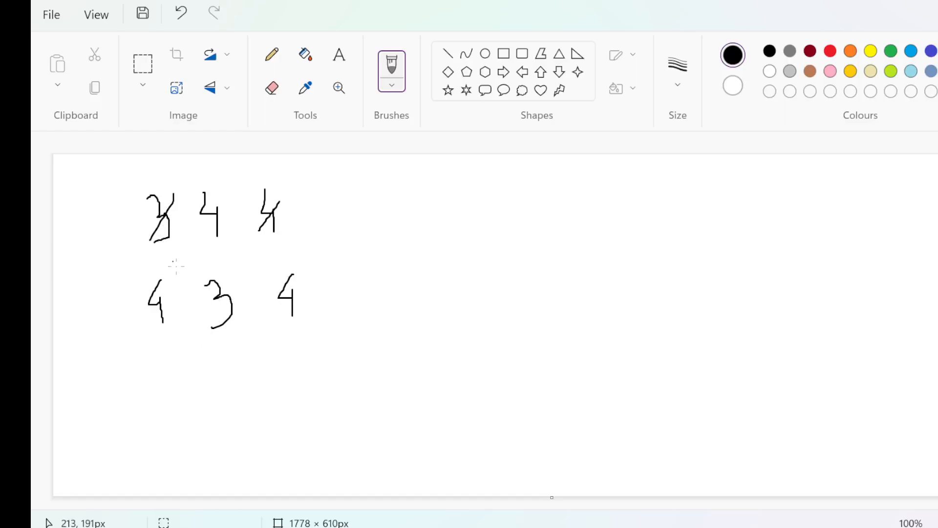
pyautogui.moveTo(192, 251)
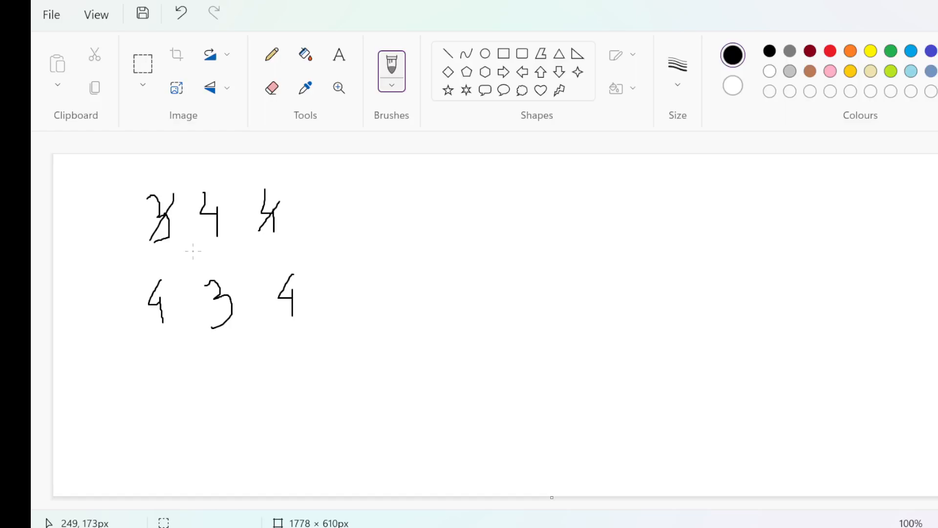
pyautogui.moveTo(171, 325)
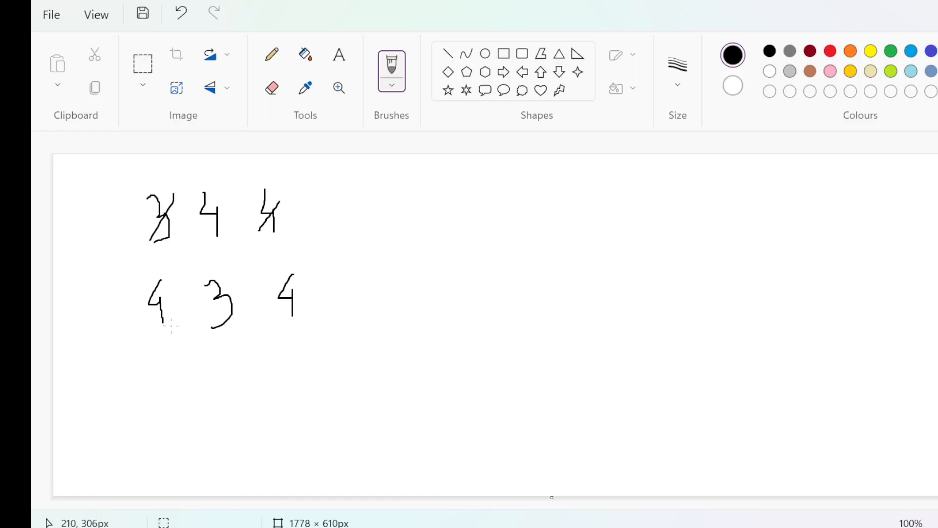
pyautogui.moveTo(208, 346)
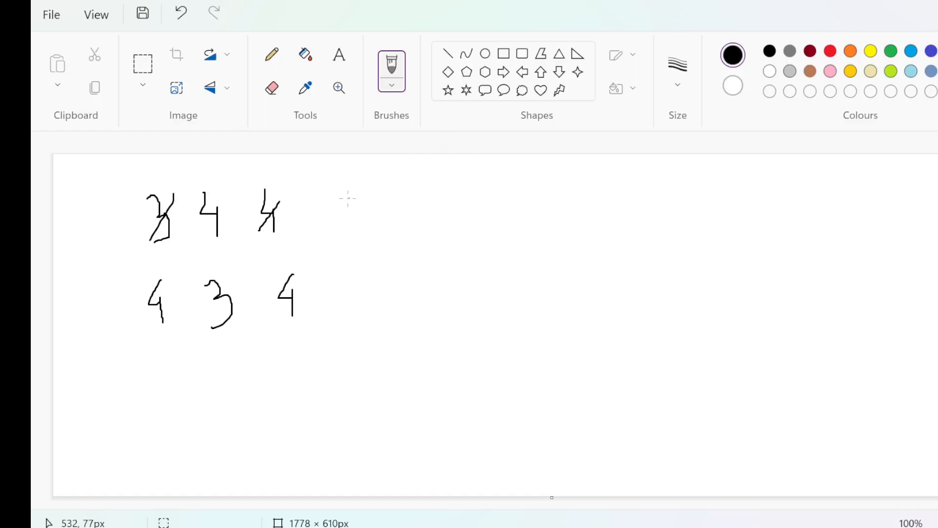
pyautogui.moveTo(192, 361); pyautogui.dragTo(208, 402)
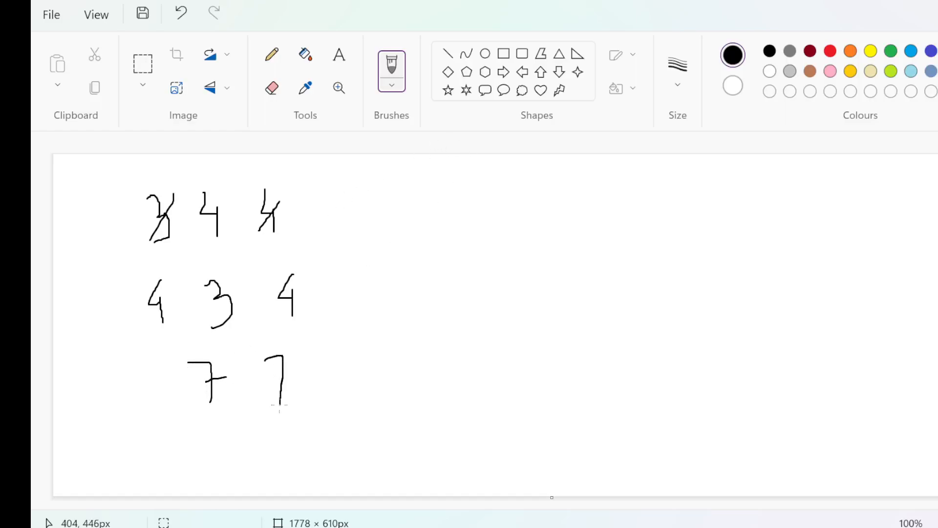
pyautogui.moveTo(263, 373); pyautogui.dragTo(293, 371)
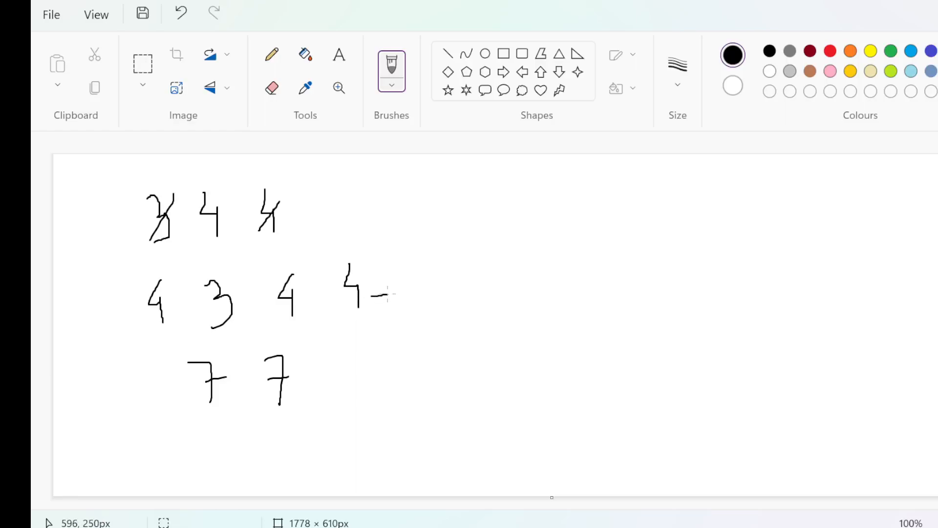
# - Write 4 + 4 = 8 beside the row, box it, and write 'Yes' next to it
pyautogui.moveTo(407, 275); pyautogui.dragTo(419, 311)
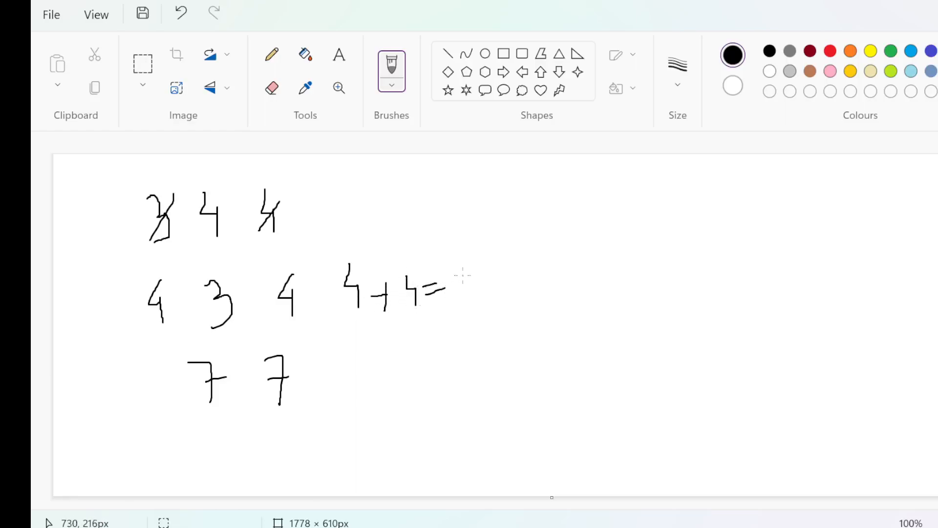
pyautogui.moveTo(472, 263); pyautogui.dragTo(472, 311)
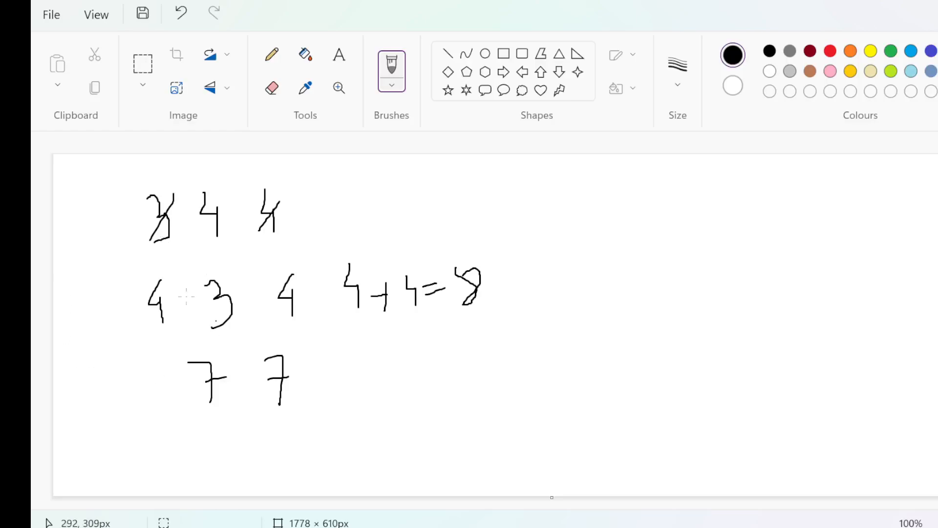
pyautogui.moveTo(359, 333); pyautogui.dragTo(484, 334)
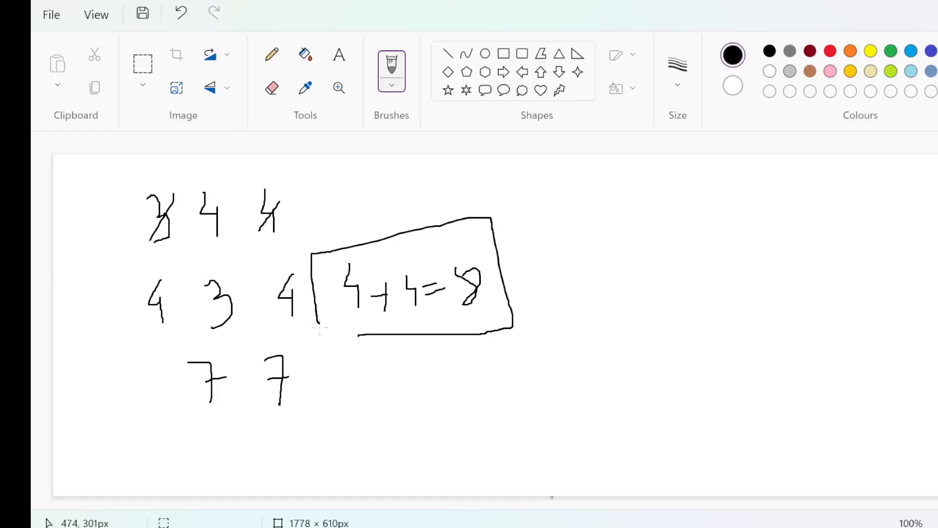
pyautogui.moveTo(610, 258); pyautogui.dragTo(595, 309)
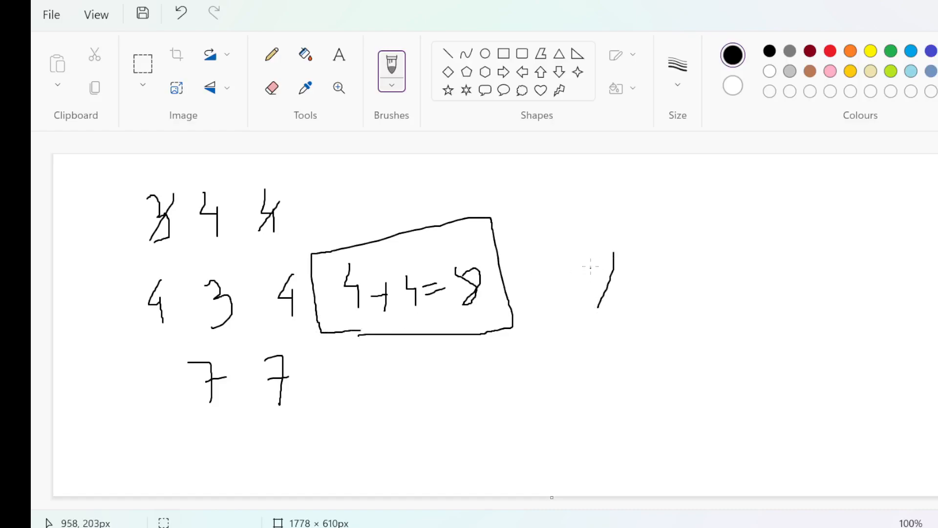
pyautogui.moveTo(604, 263); pyautogui.dragTo(658, 293)
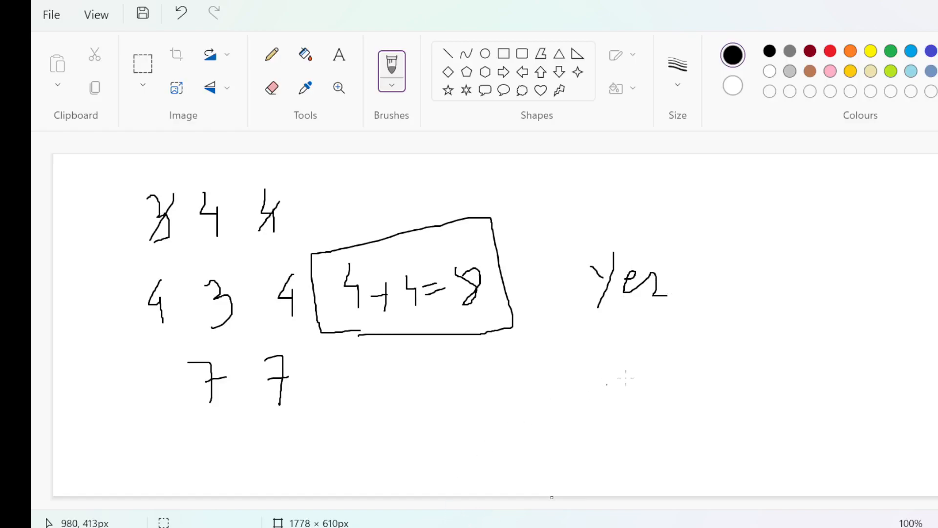
pyautogui.moveTo(128, 247)
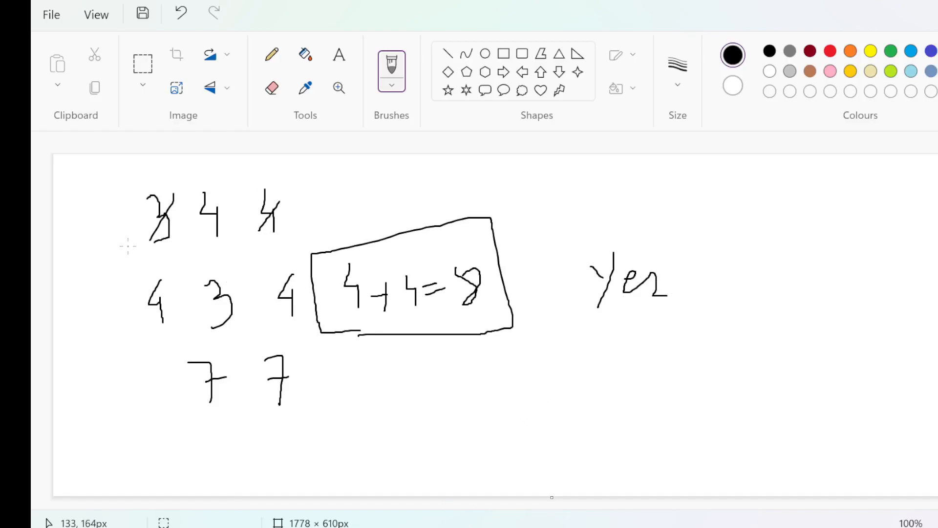
pyautogui.click(182, 13)
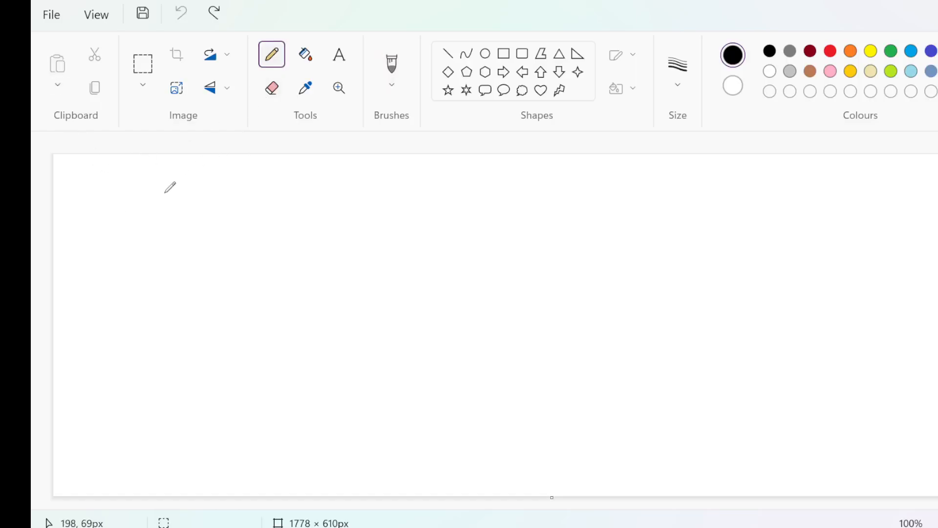
# - Write 1 2 3 4, note (7), cross off digits, and rearrange into 4 1 3 2
pyautogui.moveTo(166, 186); pyautogui.dragTo(221, 230)
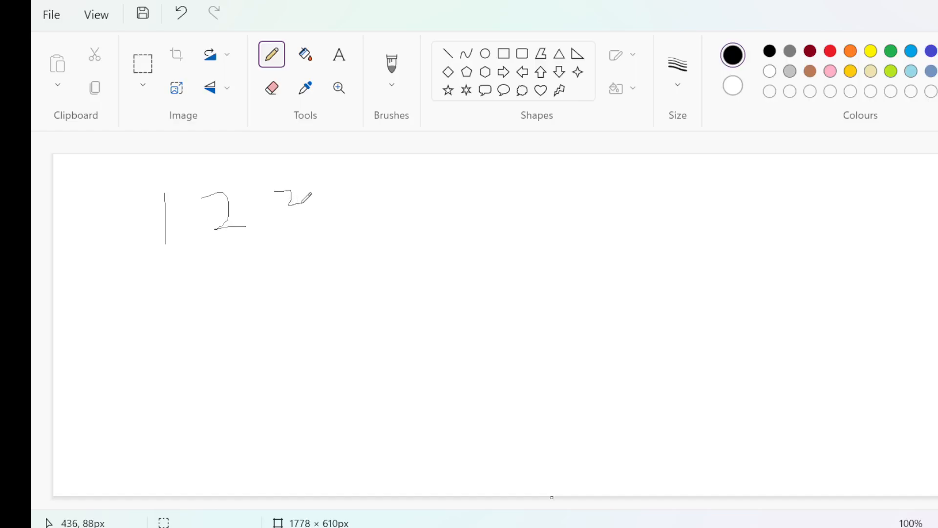
pyautogui.moveTo(275, 192); pyautogui.dragTo(352, 224)
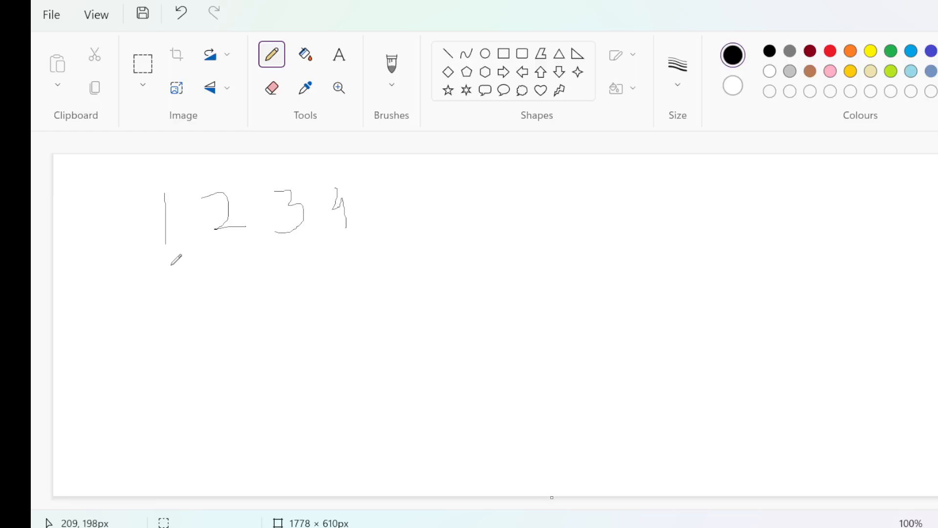
pyautogui.moveTo(312, 282)
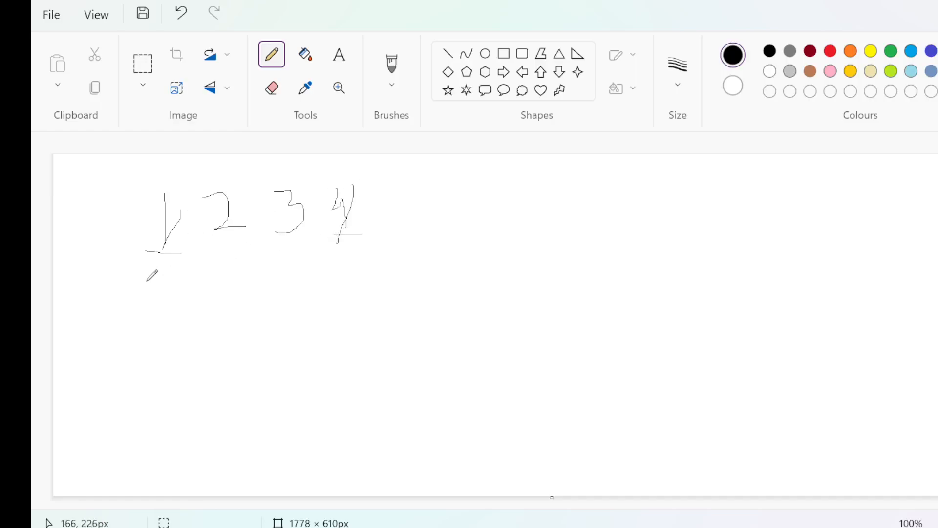
pyautogui.moveTo(171, 281); pyautogui.dragTo(186, 311)
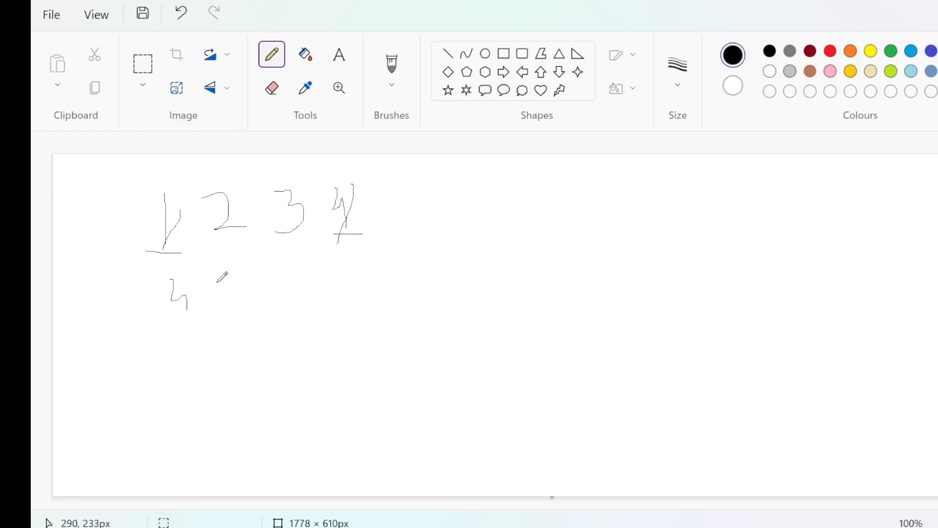
pyautogui.moveTo(222, 278); pyautogui.dragTo(221, 305)
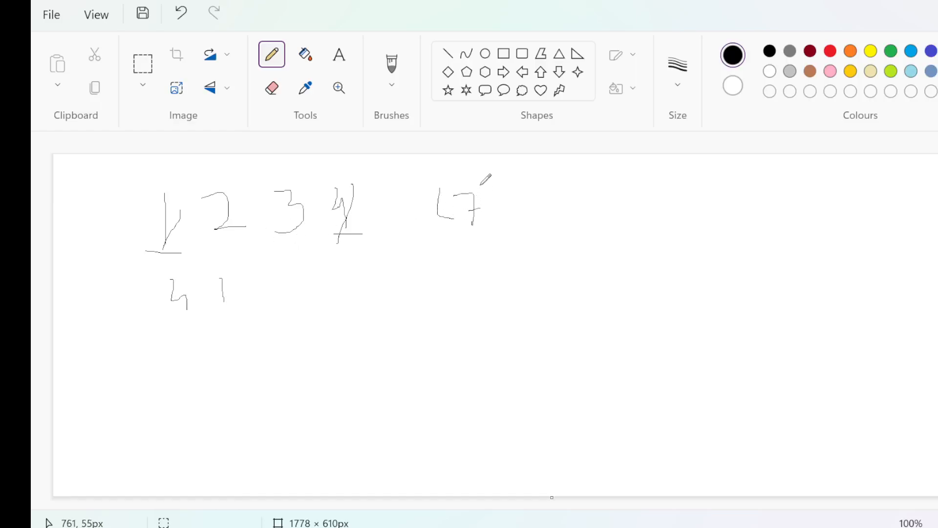
pyautogui.moveTo(491, 173); pyautogui.dragTo(485, 239)
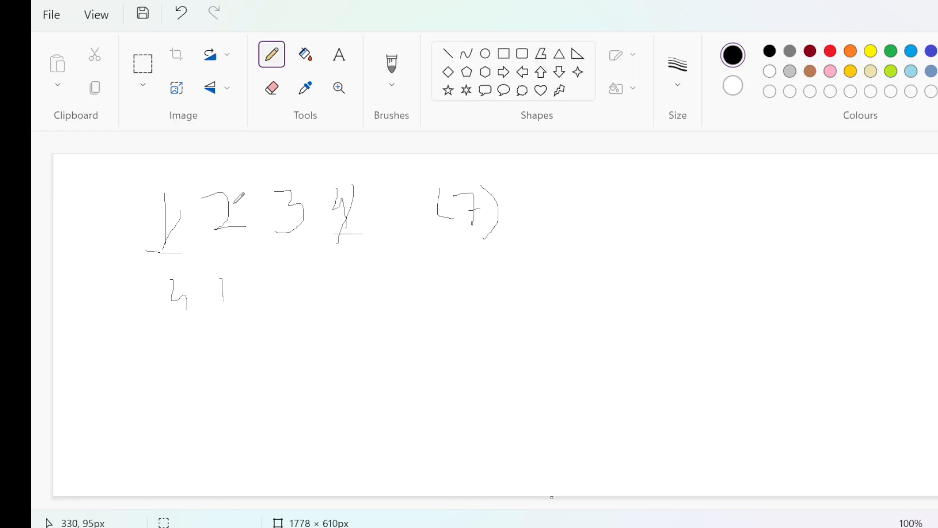
pyautogui.moveTo(305, 182); pyautogui.dragTo(289, 251)
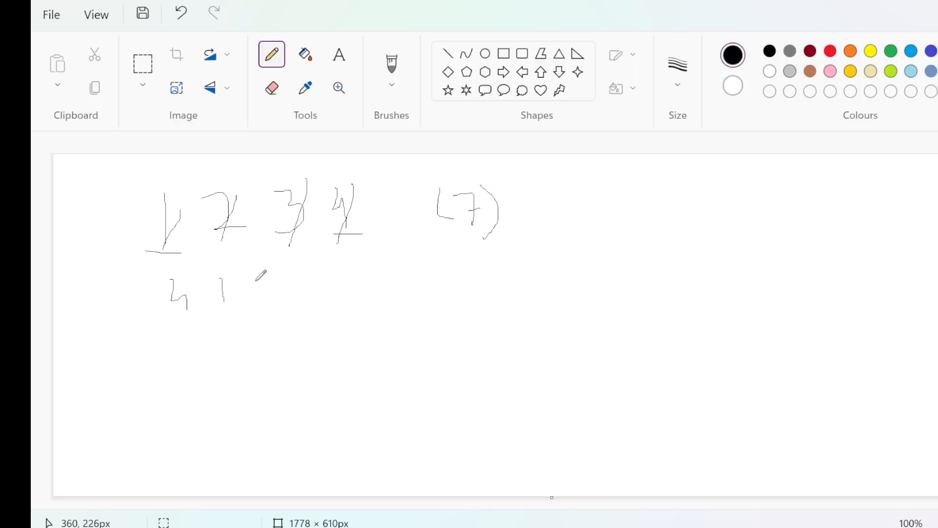
pyautogui.moveTo(259, 282); pyautogui.dragTo(290, 296)
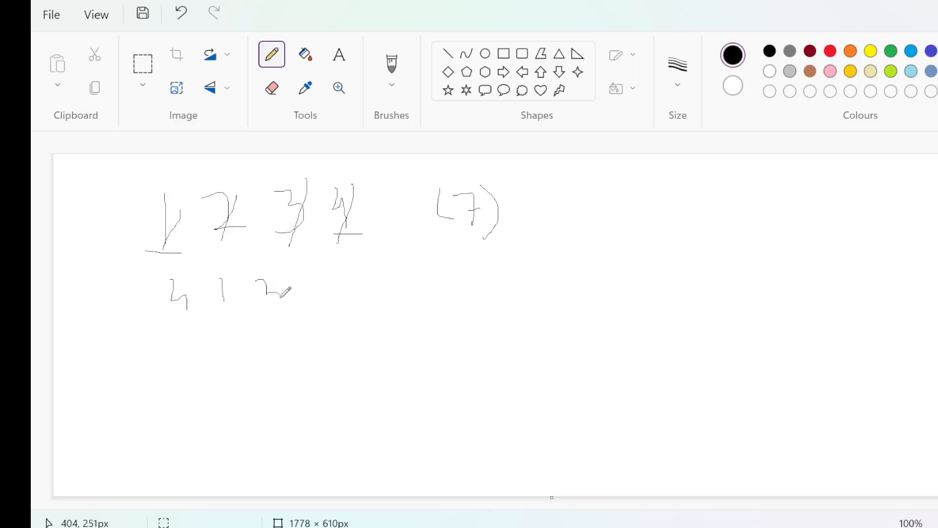
pyautogui.moveTo(275, 293); pyautogui.dragTo(323, 299)
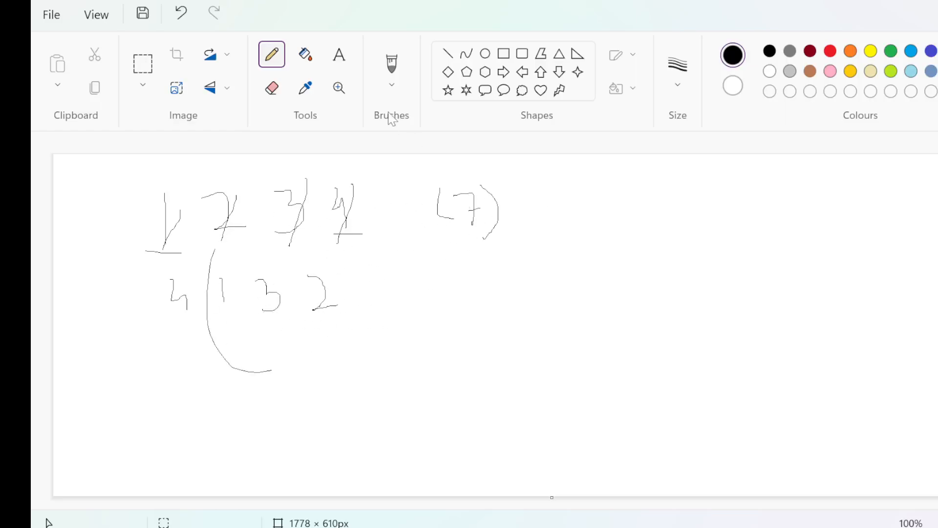
pyautogui.moveTo(433, 151)
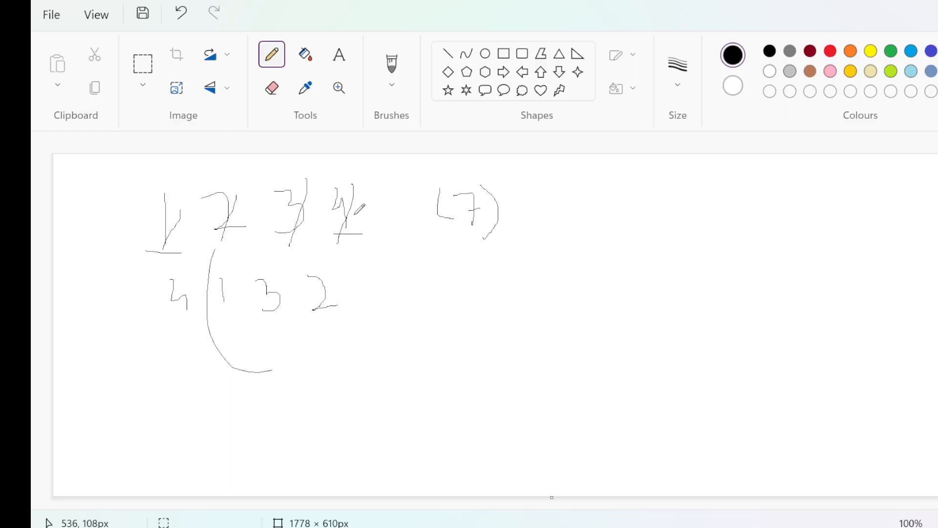
pyautogui.moveTo(429, 259)
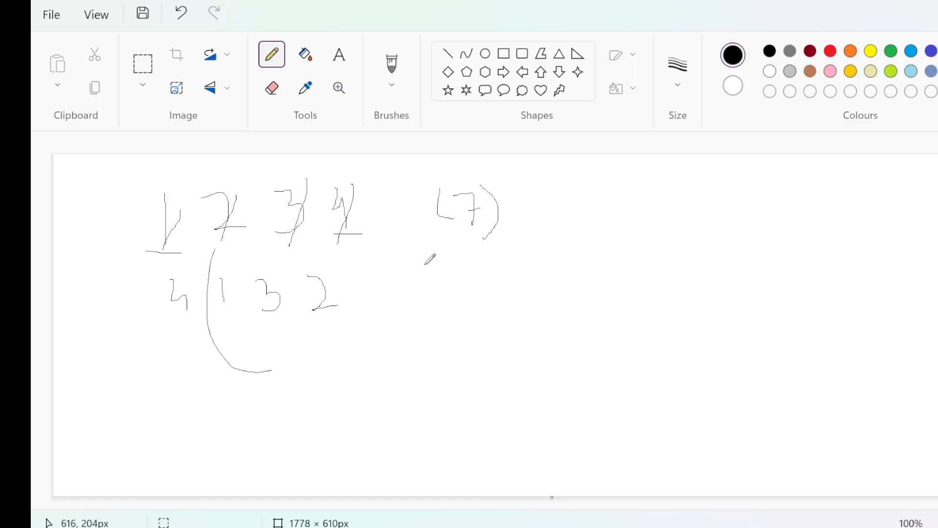
# - Draw a greater-than sign to the right of the 4 1 3 2 example
pyautogui.moveTo(547, 261); pyautogui.dragTo(559, 323)
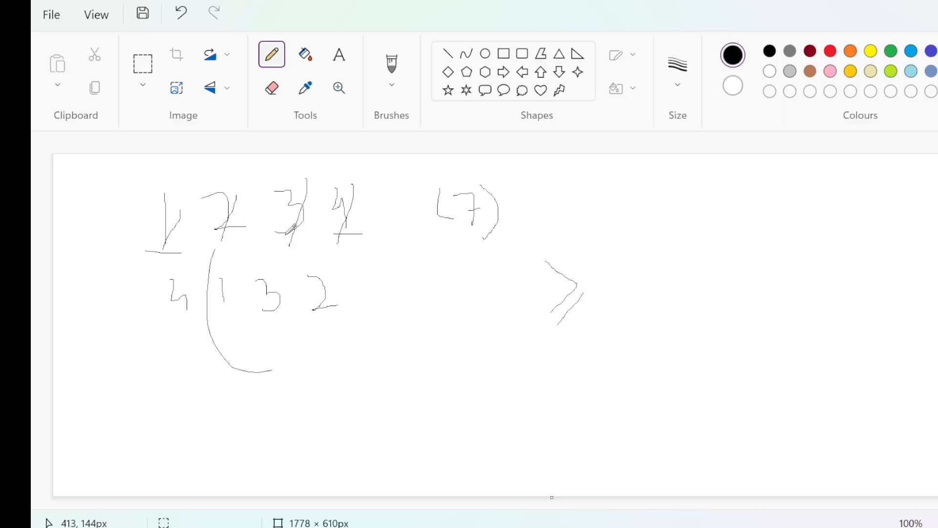
pyautogui.moveTo(326, 226)
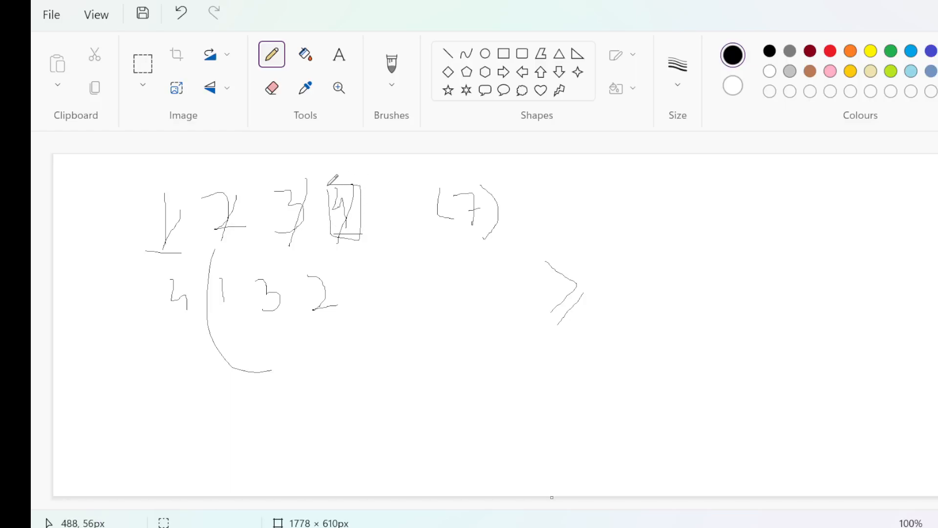
pyautogui.moveTo(190, 251)
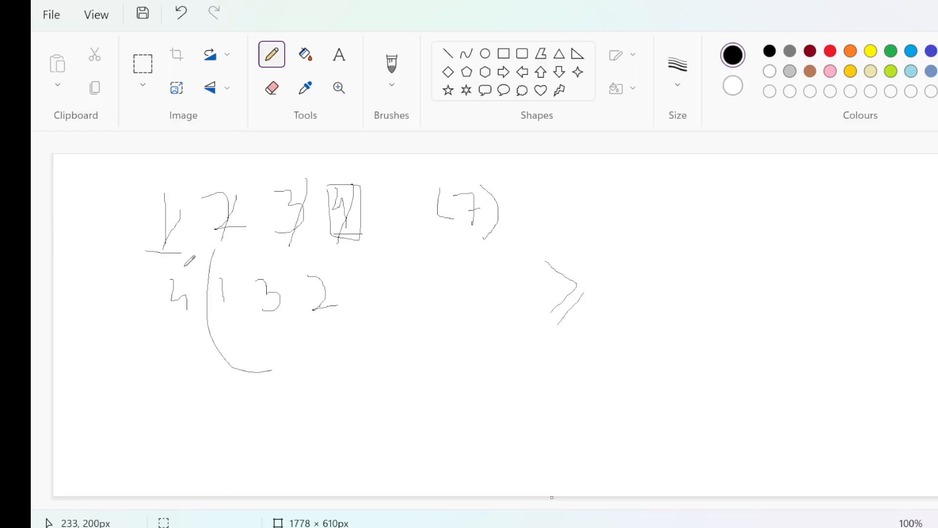
pyautogui.moveTo(179, 177)
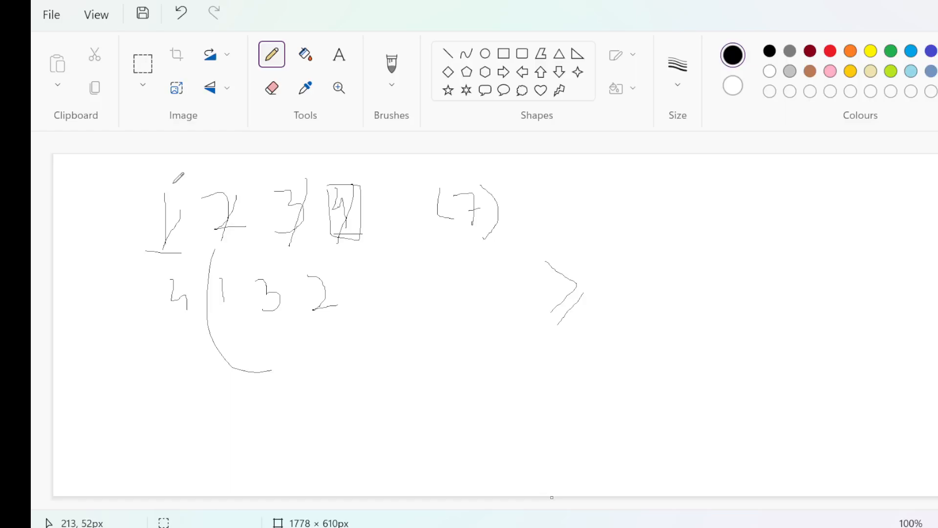
pyautogui.moveTo(232, 244)
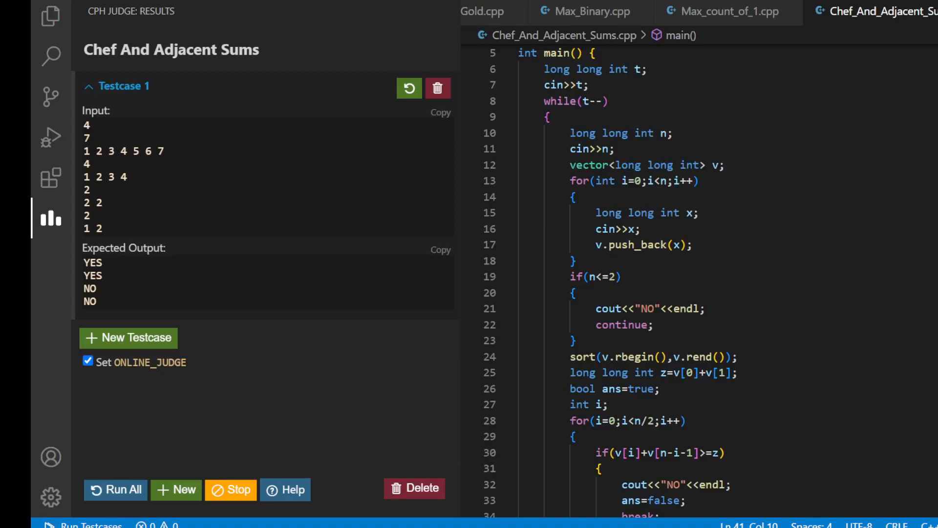
# - Scroll through main(), showing the descending sort and paired-sum checks
pyautogui.scroll(-3)
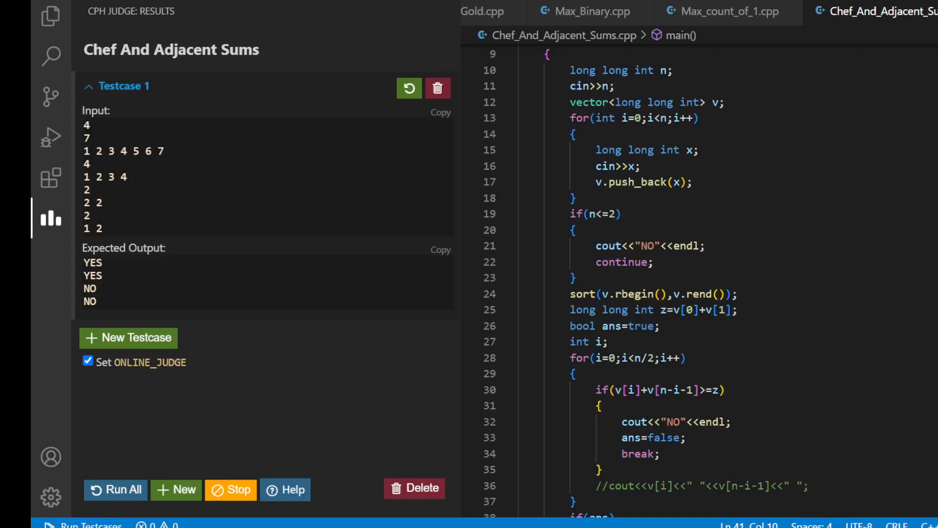
pyautogui.scroll(-3)
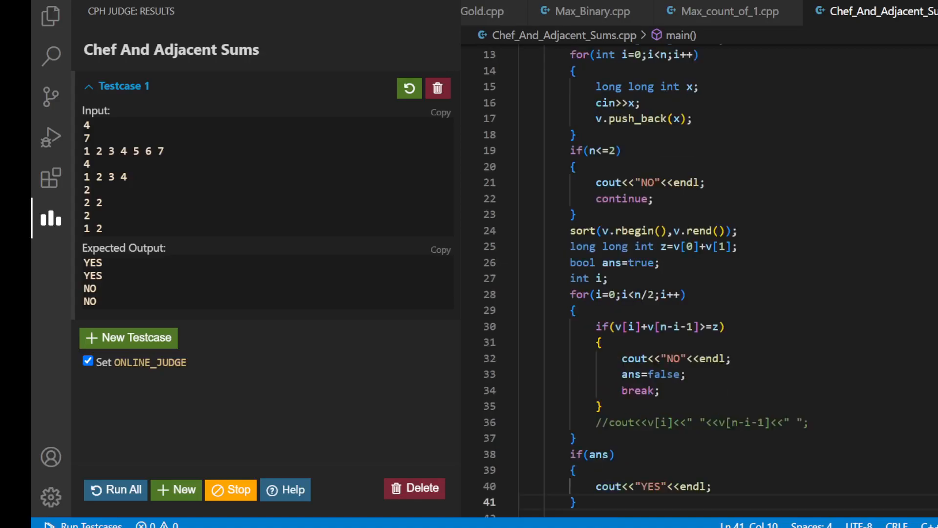
pyautogui.scroll(-3)
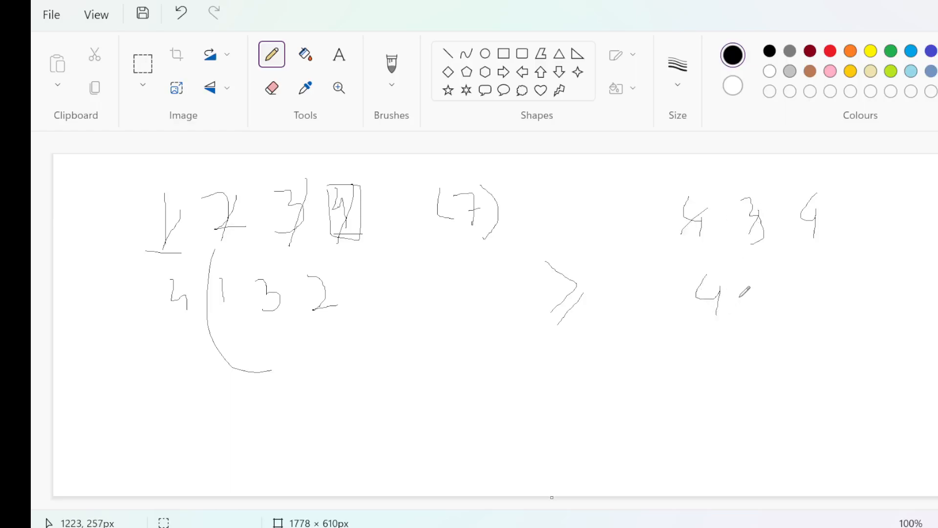
# - Circle the top row's final 4 and the 3 in the new row 4 3 4
pyautogui.moveTo(745, 281); pyautogui.dragTo(769, 305)
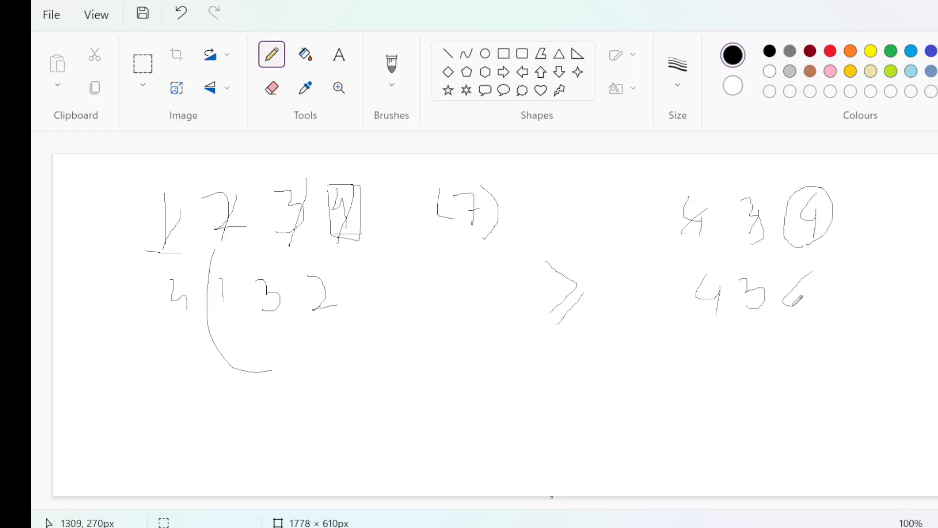
pyautogui.moveTo(804, 288); pyautogui.dragTo(793, 323)
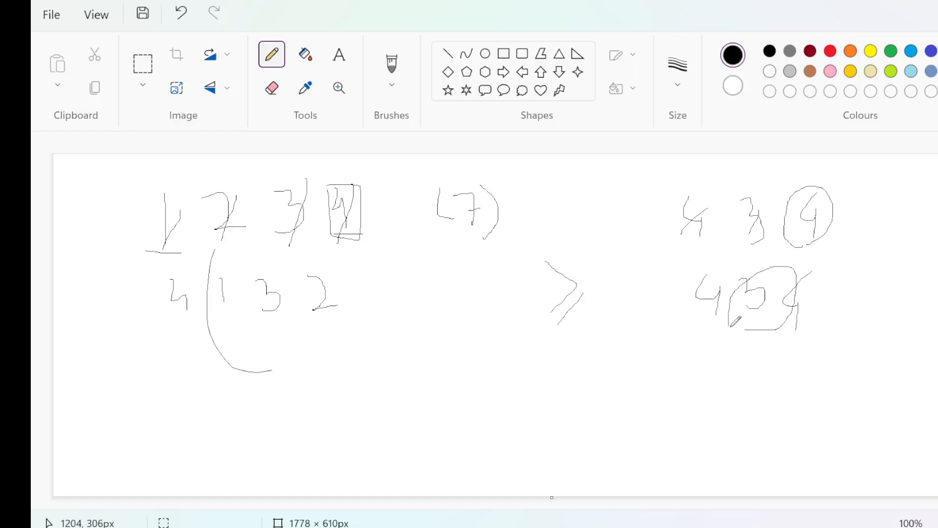
pyautogui.moveTo(466, 351)
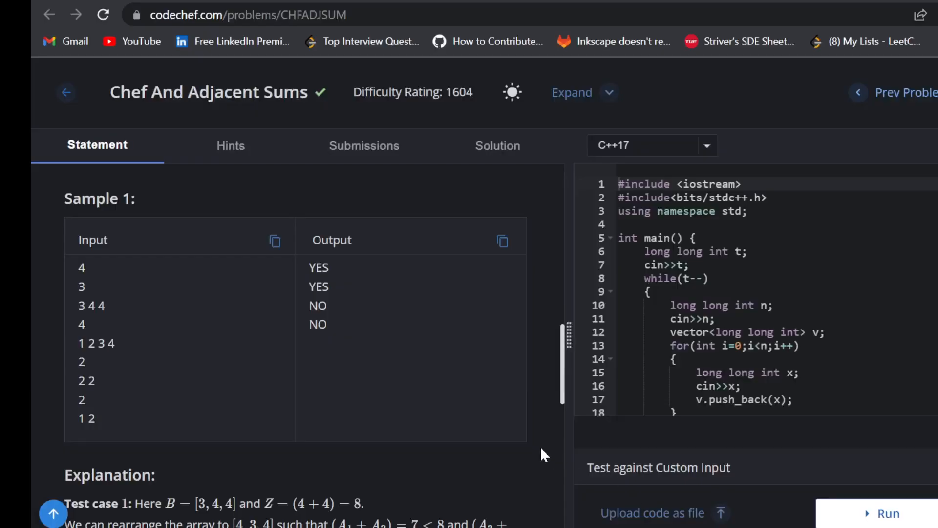
# - Scroll down to the Explanation section covering sample test cases 1–4
pyautogui.scroll(-3)
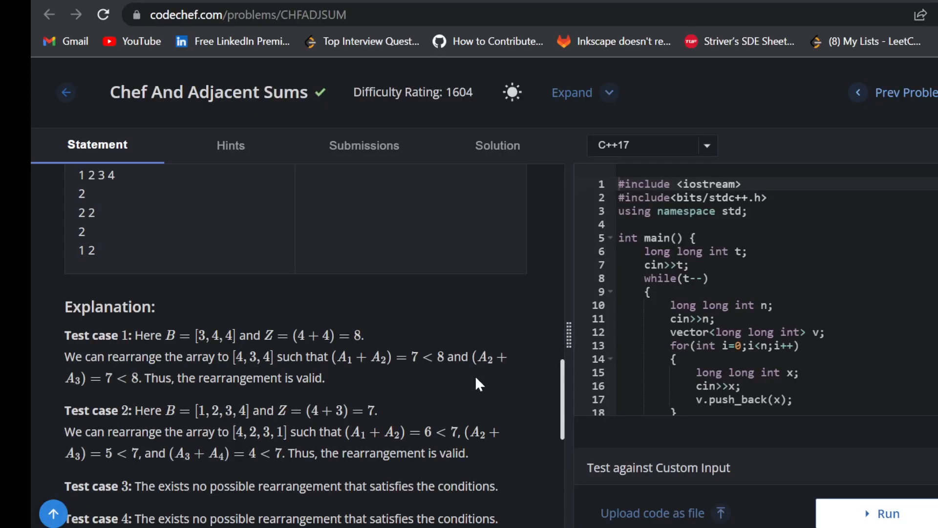
pyautogui.moveTo(491, 401)
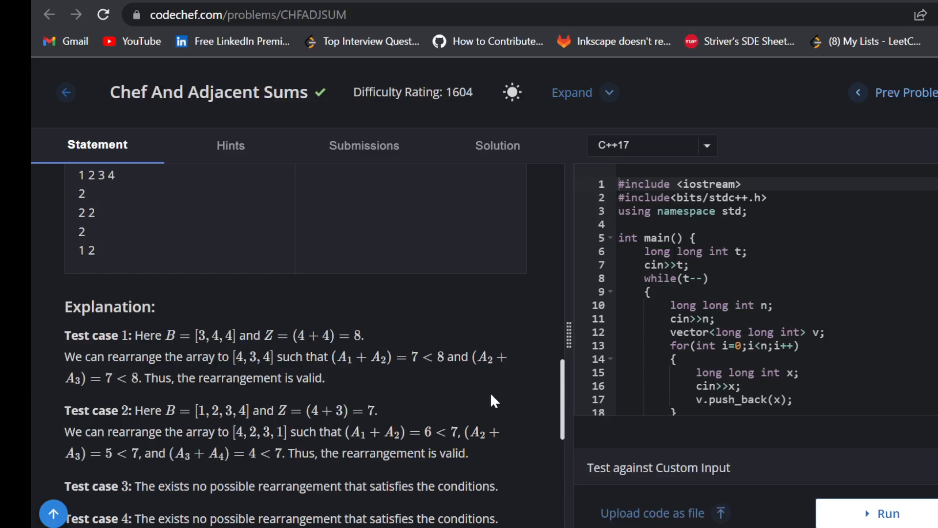